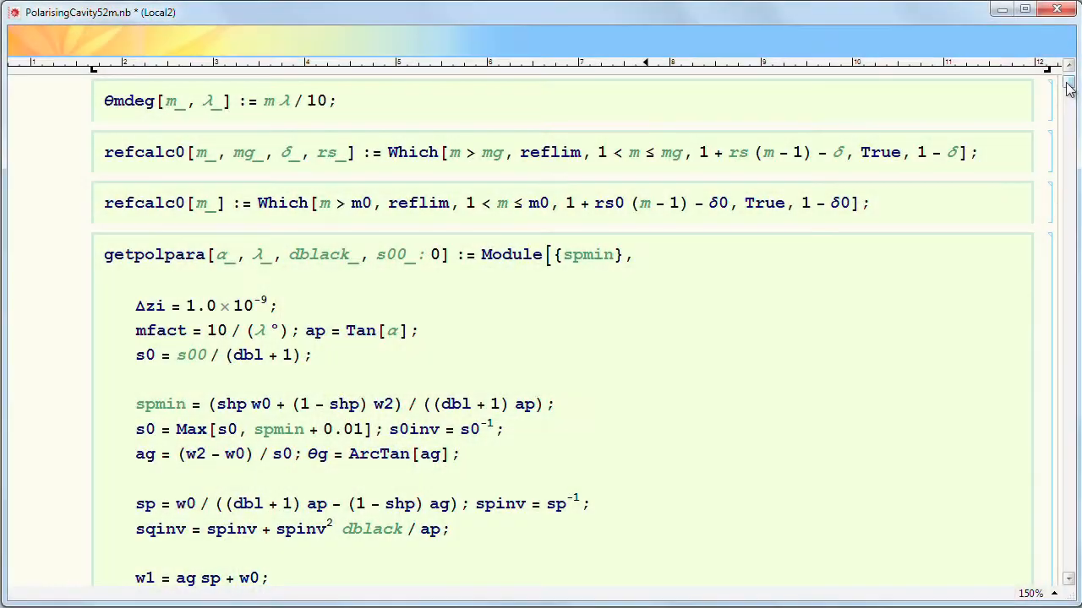
scroll(down, 3)
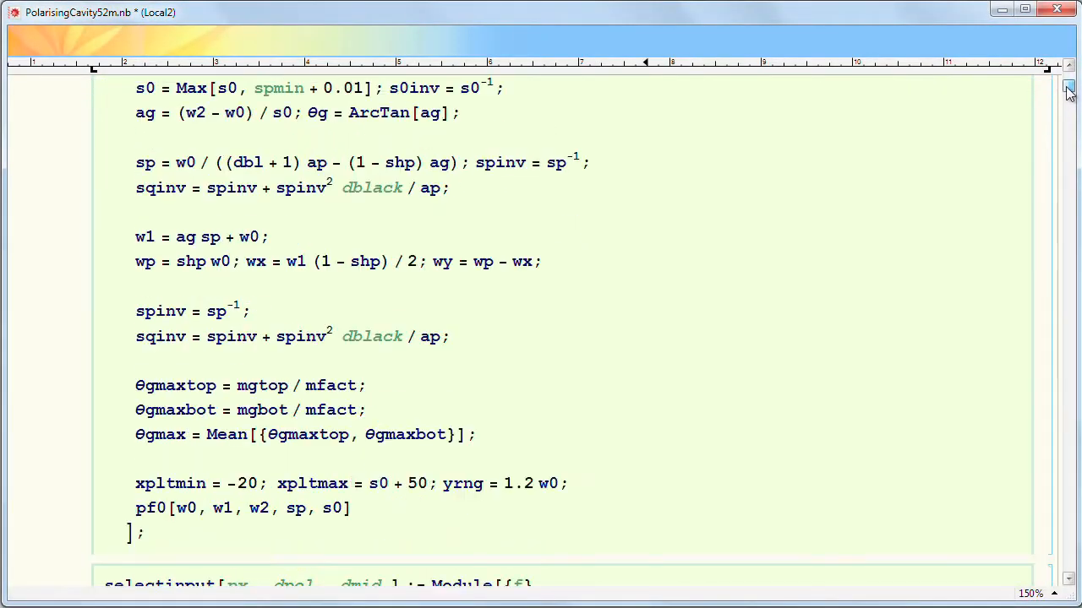
scroll(down, 3)
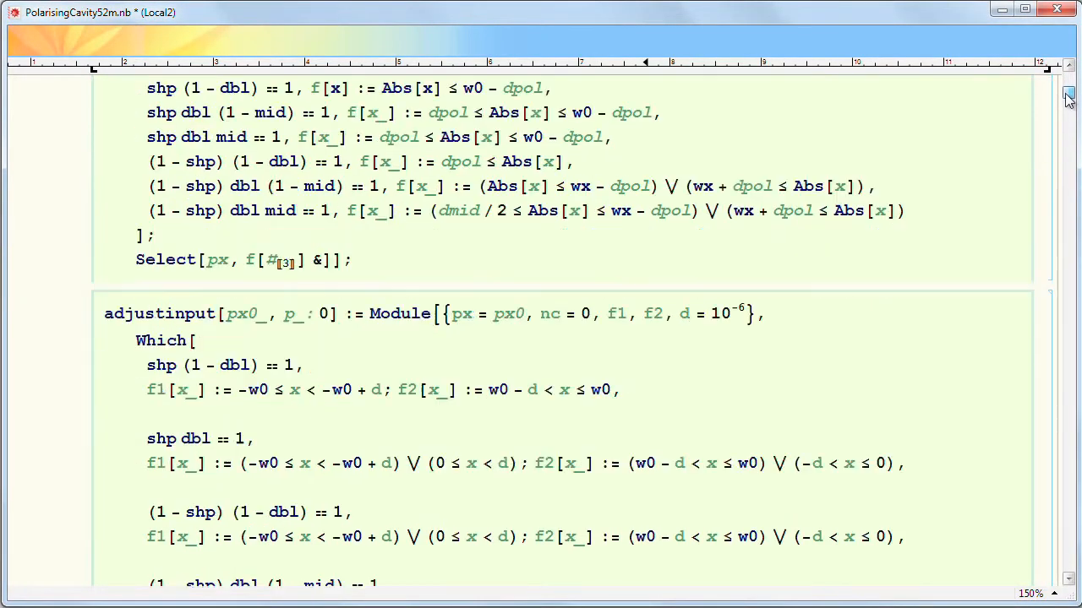
scroll(down, 3)
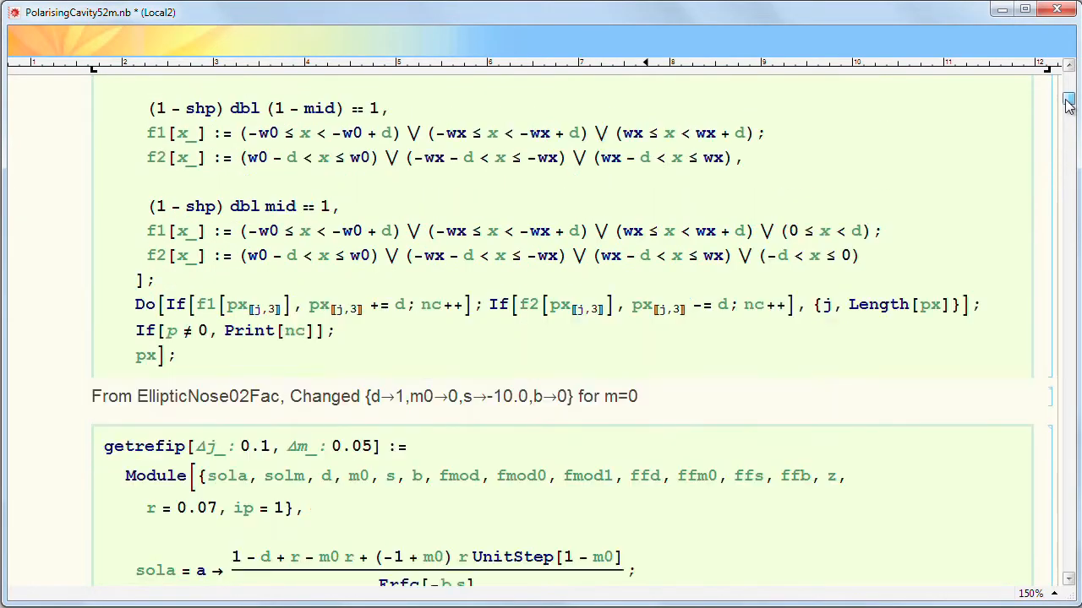
scroll(down, 3)
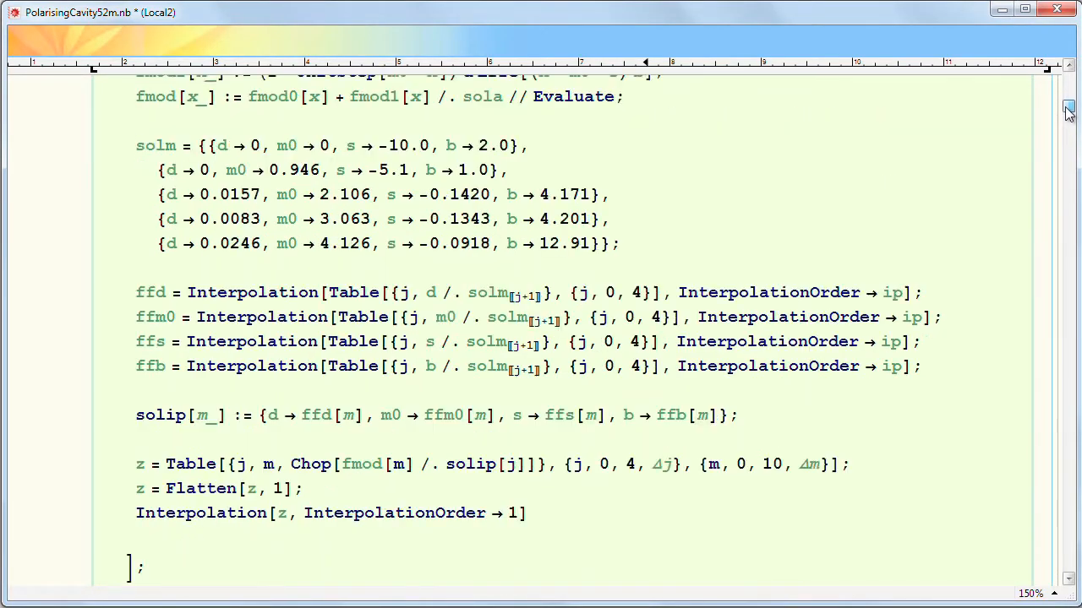